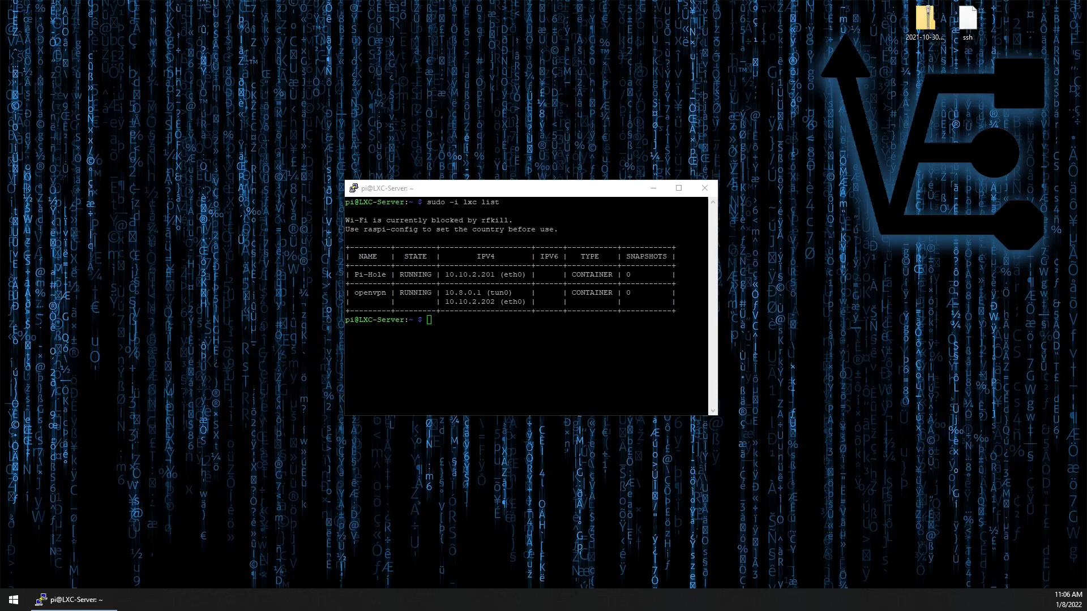
Launch a new Ubuntu 21.04 LXD container named NextCloud with 'sudo -i lxc launch'.
{"action": "type", "text": "sudo -"}
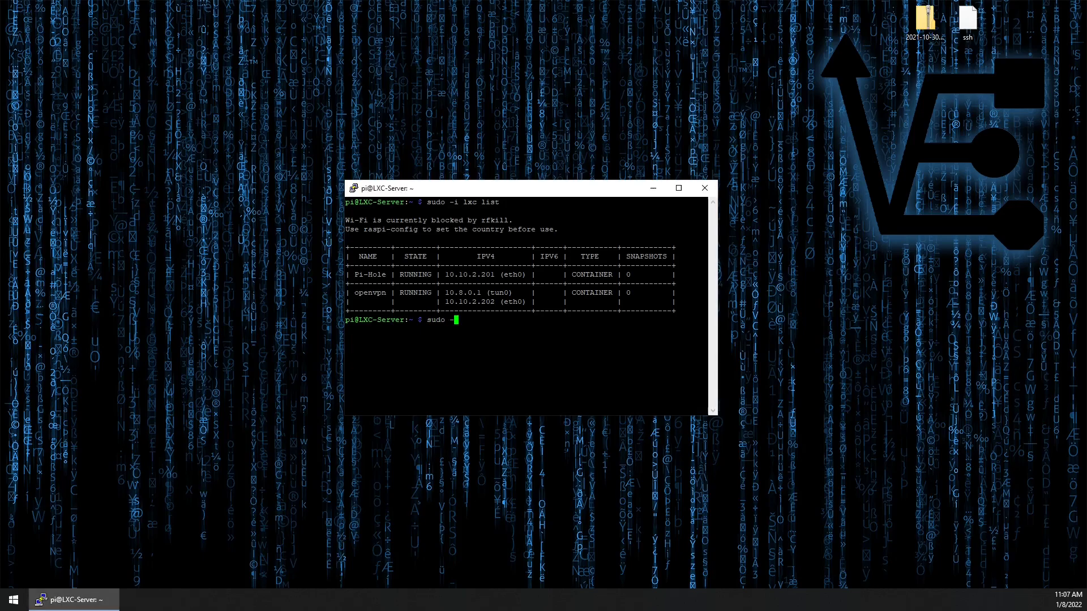
{"action": "type", "text": "lxc launch ubuntu:21.04 Ne"}
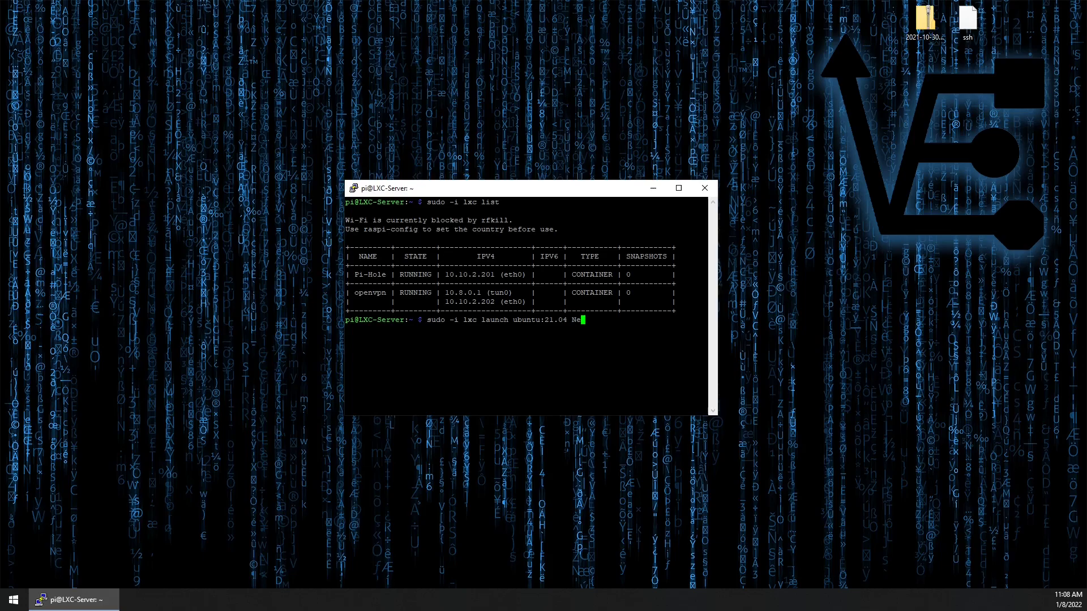
{"action": "type", "text": "xtCloud"}
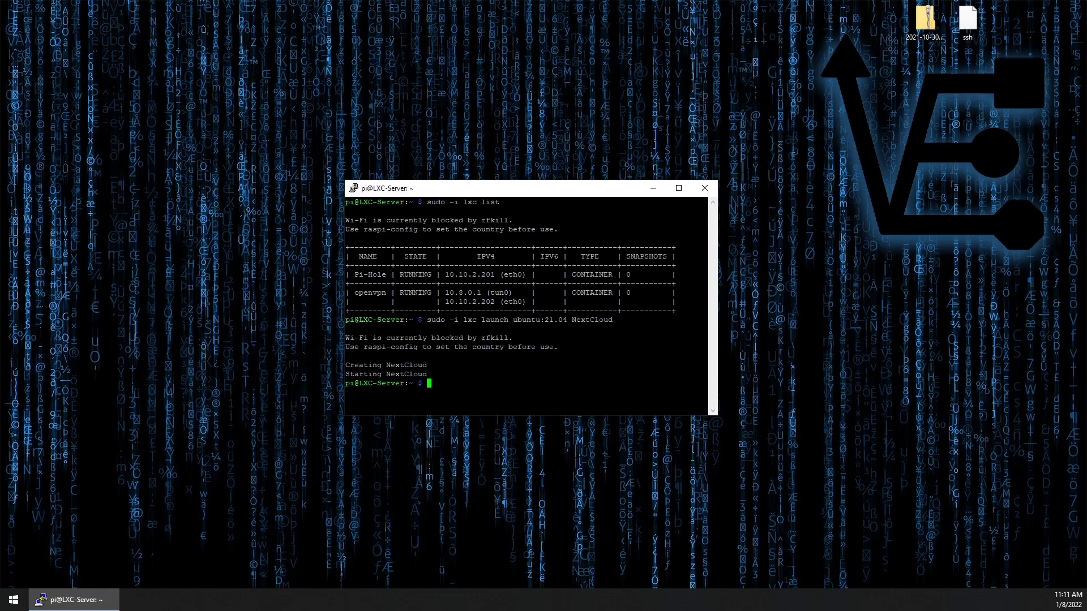
List the containers showing NextCloud at 10.10.2.30, then get a root bash shell inside it via lxc exec.
{"action": "type", "text": "sudo -i lxc list"}
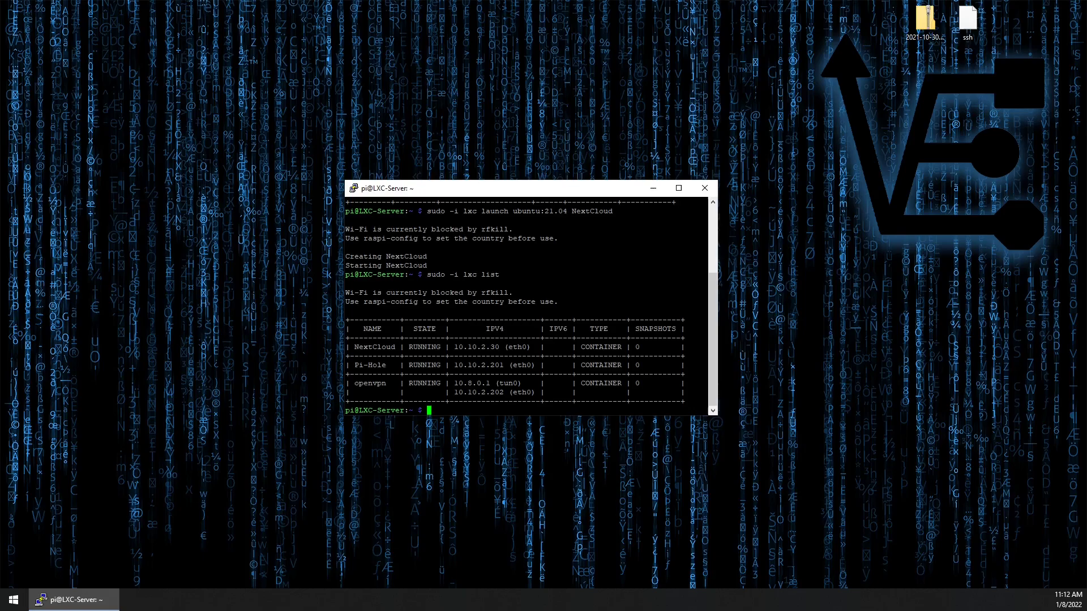
{"action": "type", "text": "sudo -i"}
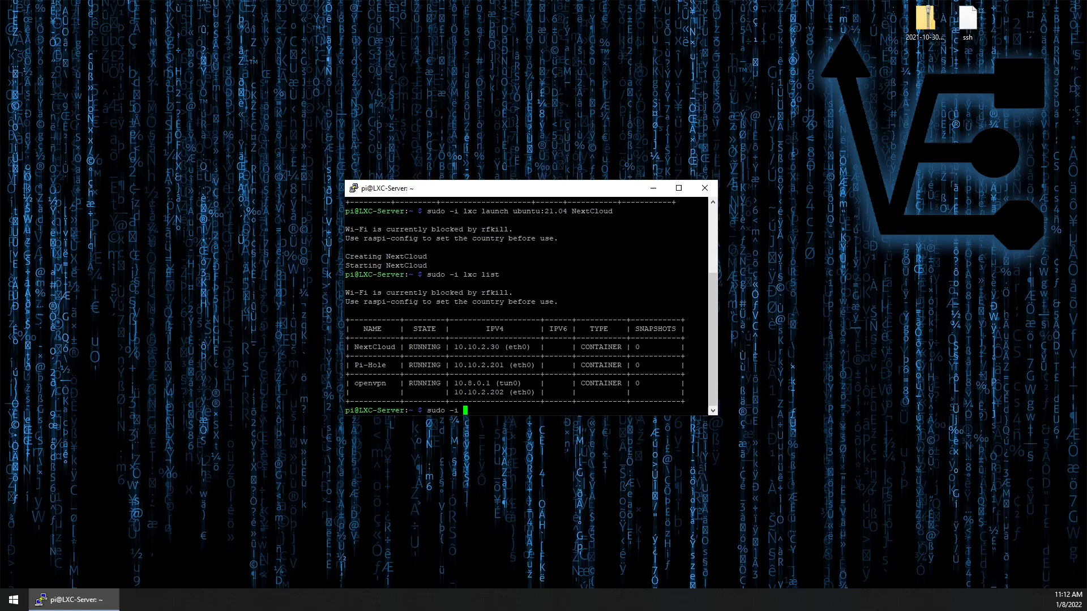
{"action": "type", "text": "lxc exec"}
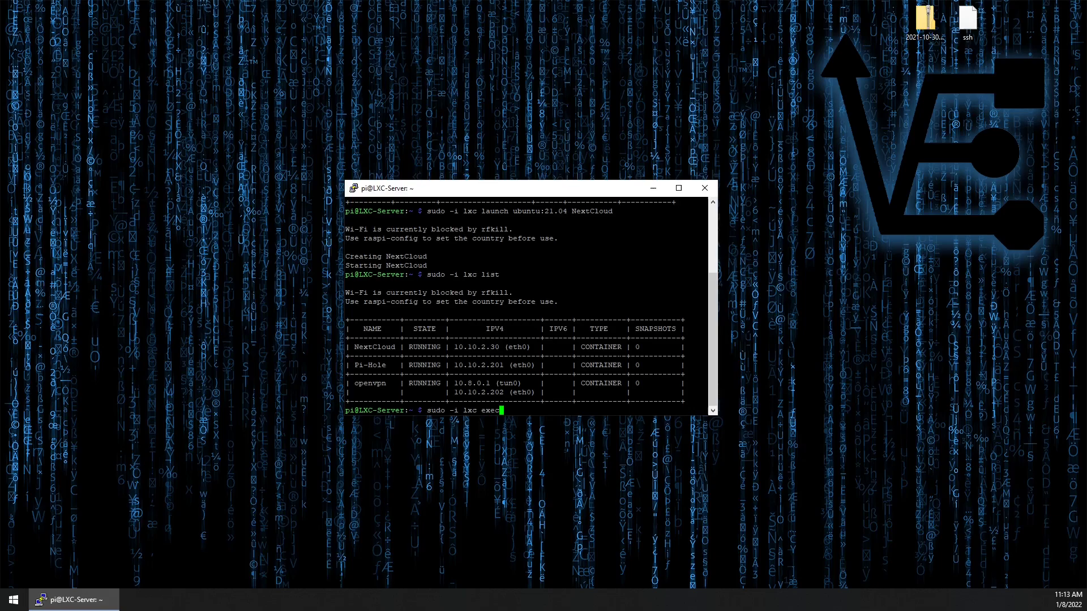
{"action": "type", "text": "NextCloud bash"}
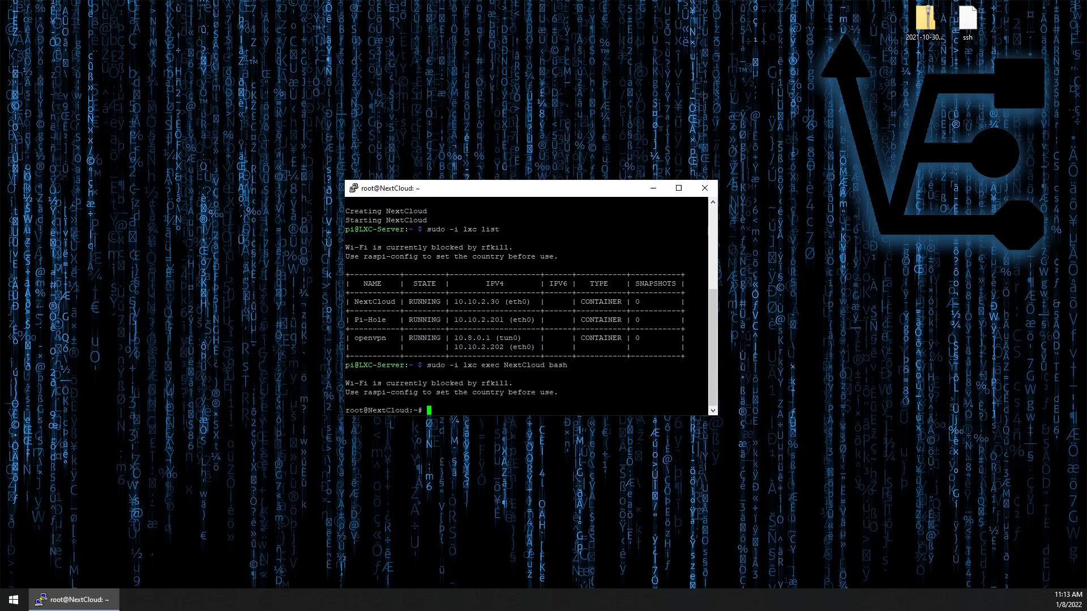
Run apt update in the container and list /etc/netplan, revealing 50-cloud-init.yaml.
{"action": "type", "text": "apt u"}
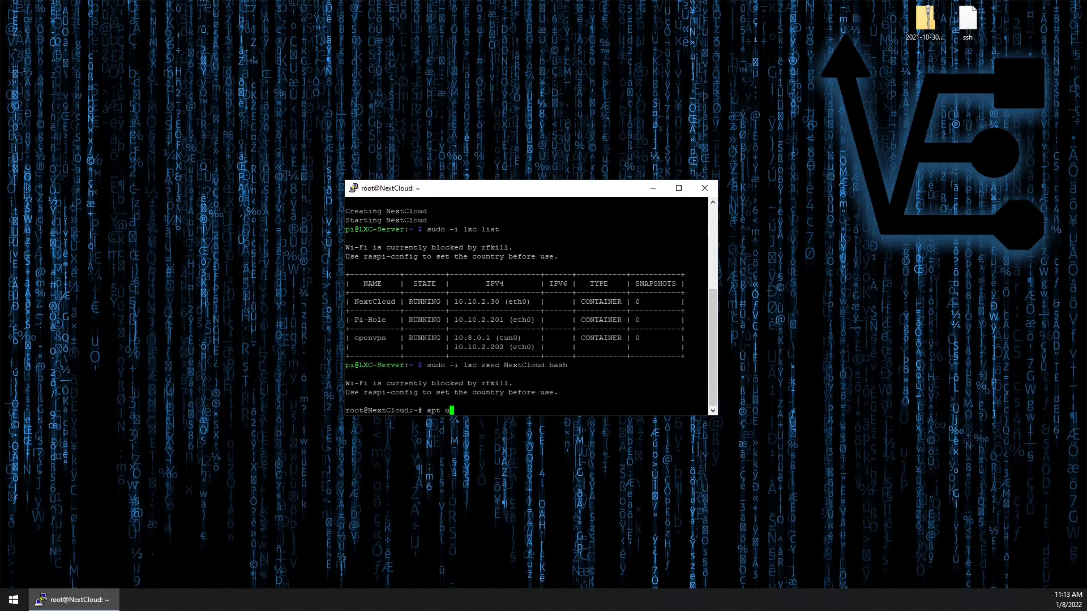
{"action": "type", "text": "pdate"}
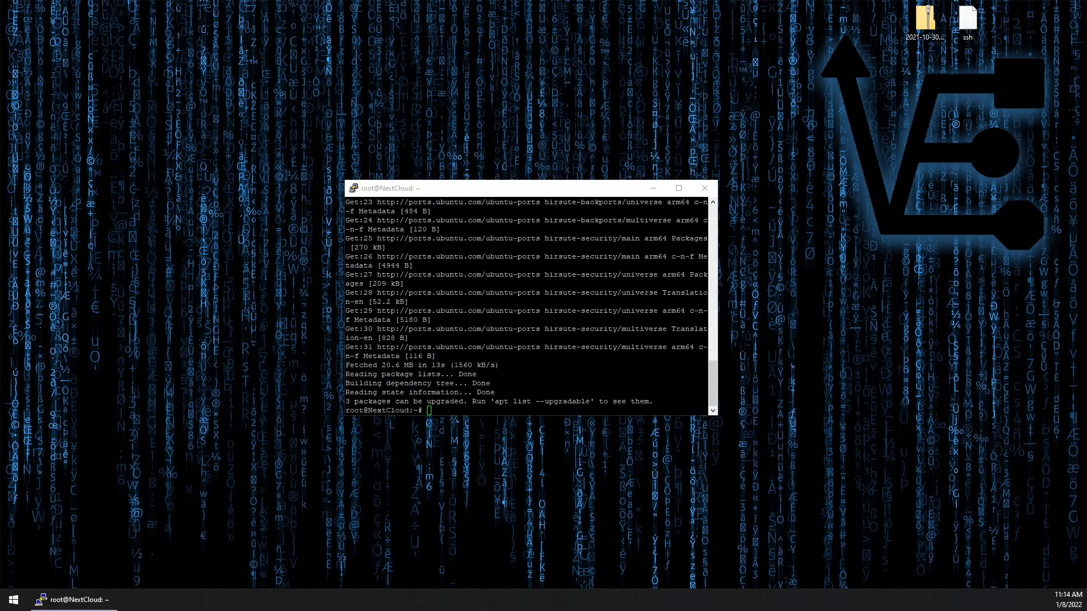
{"action": "type", "text": "ls /etc/netplan"}
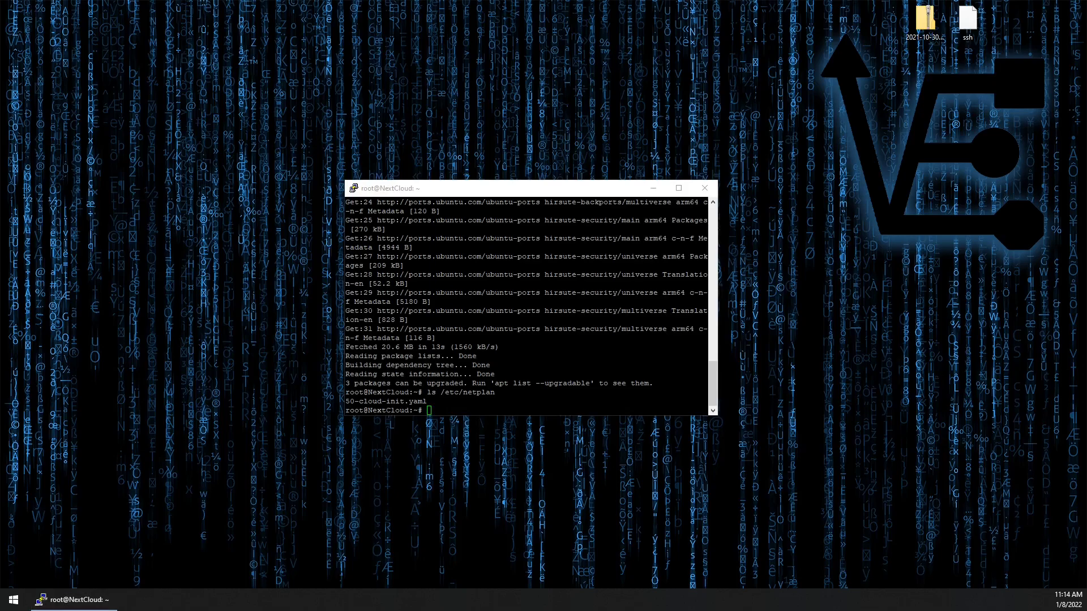
{"action": "type", "text": "nano /etc/netplan/"}
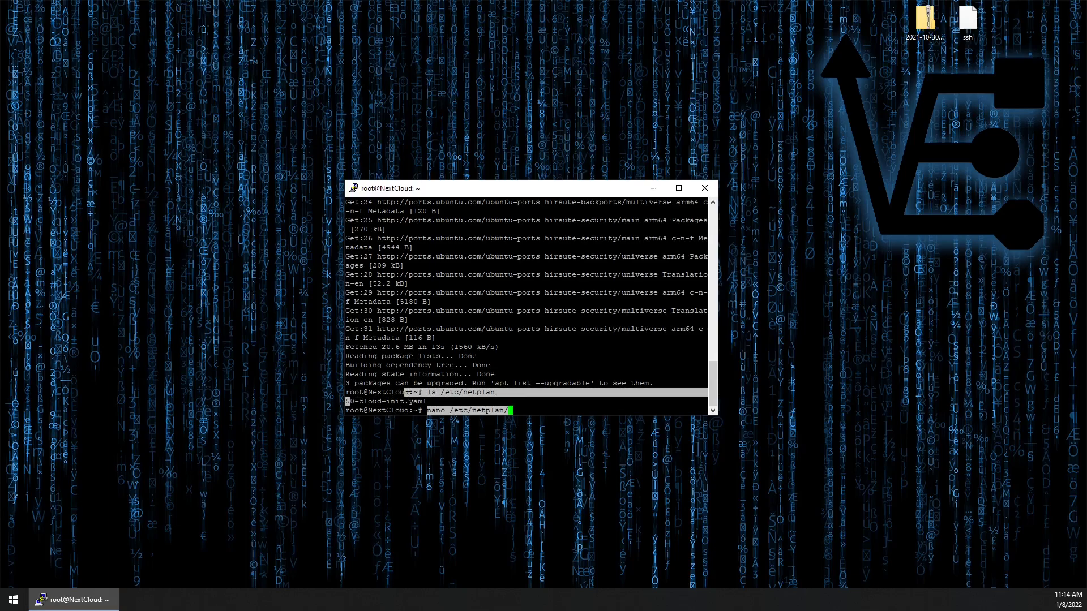
Edit 50-cloud-init.yaml in nano, setting eth0 address 10.10.2.203/24 and gateway 10.10.2.1.
{"action": "type", "text": "50-cloud-init.yaml"}
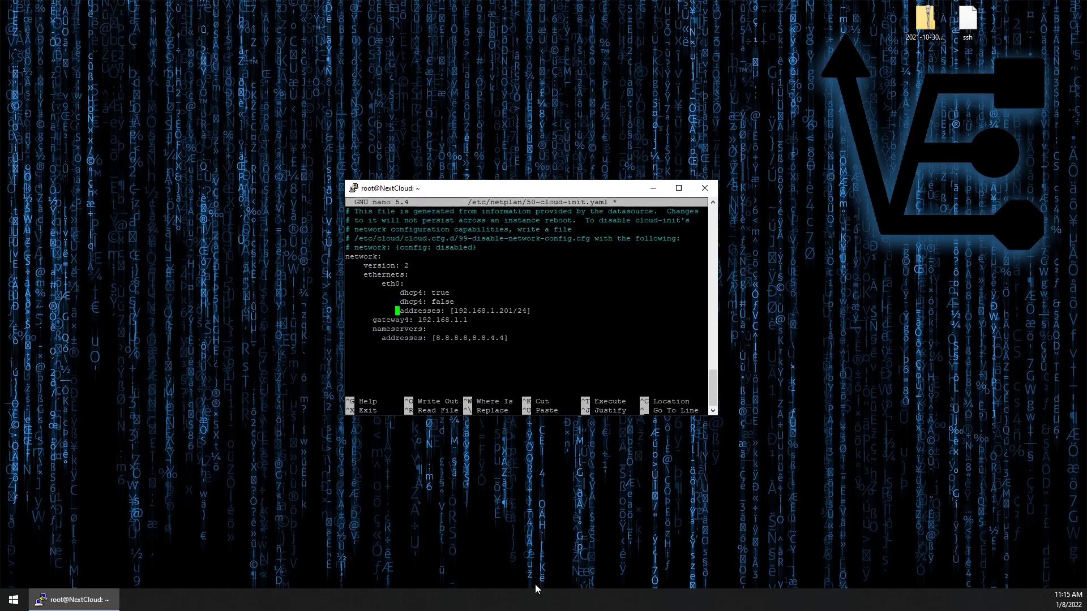
{"action": "key", "text": "Down"}
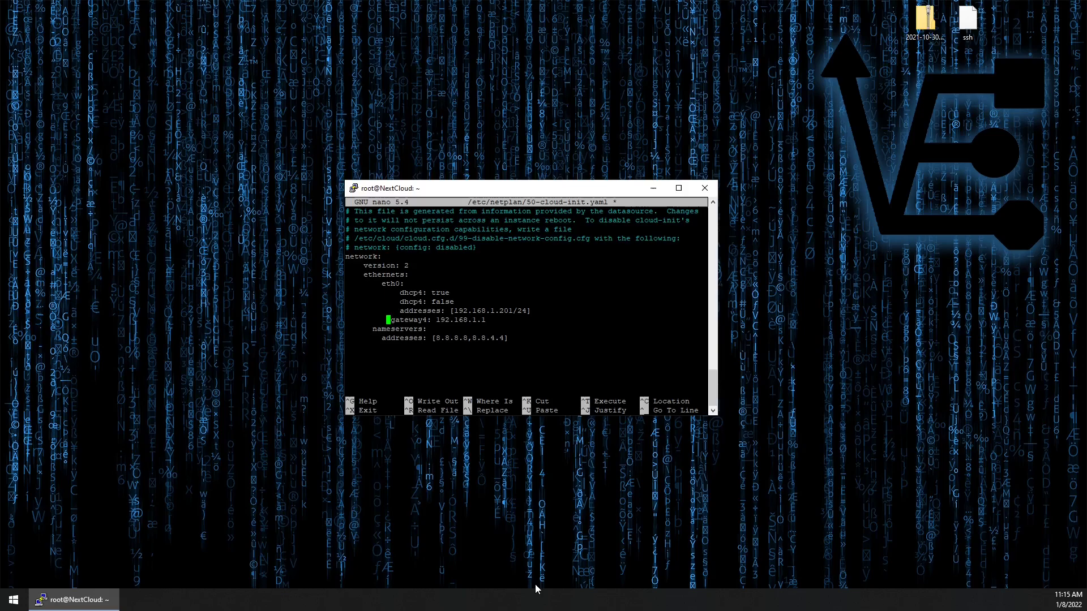
{"action": "key", "text": "Down"}
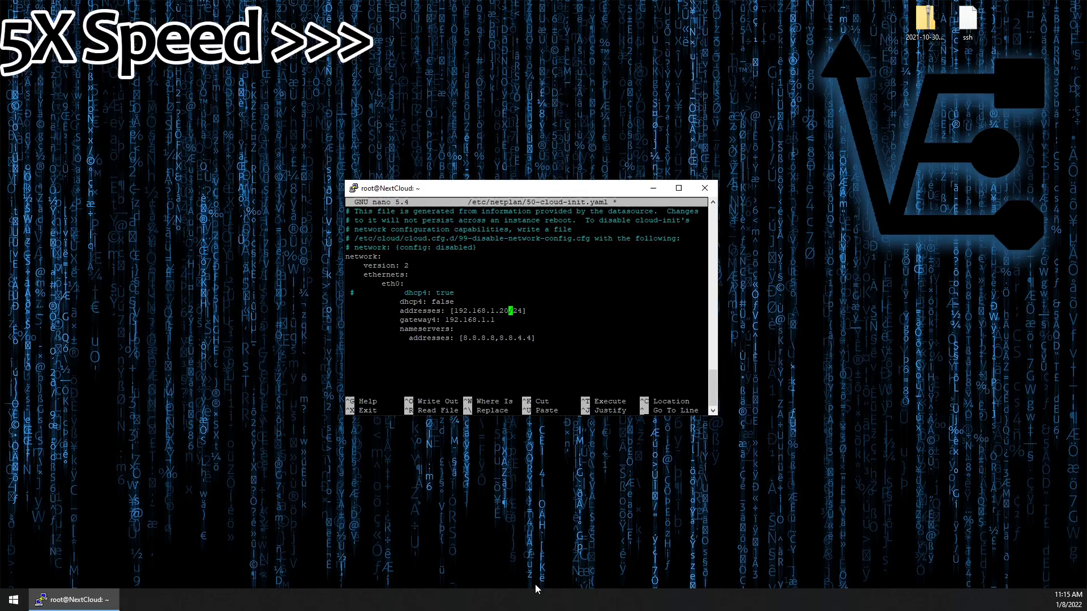
{"action": "type", "text": "10.10.2."}
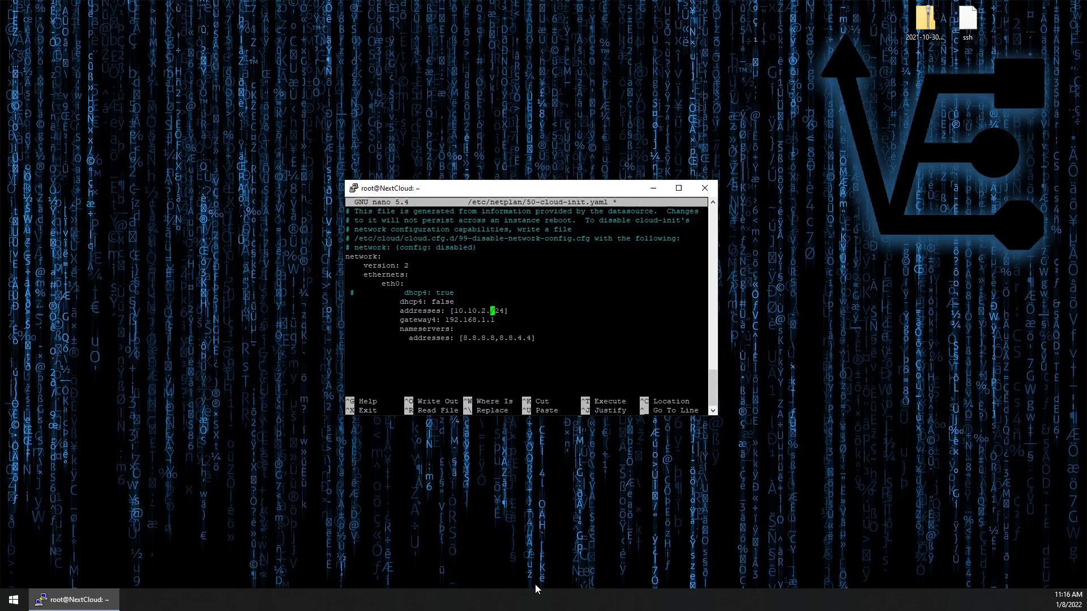
{"action": "type", "text": "203"}
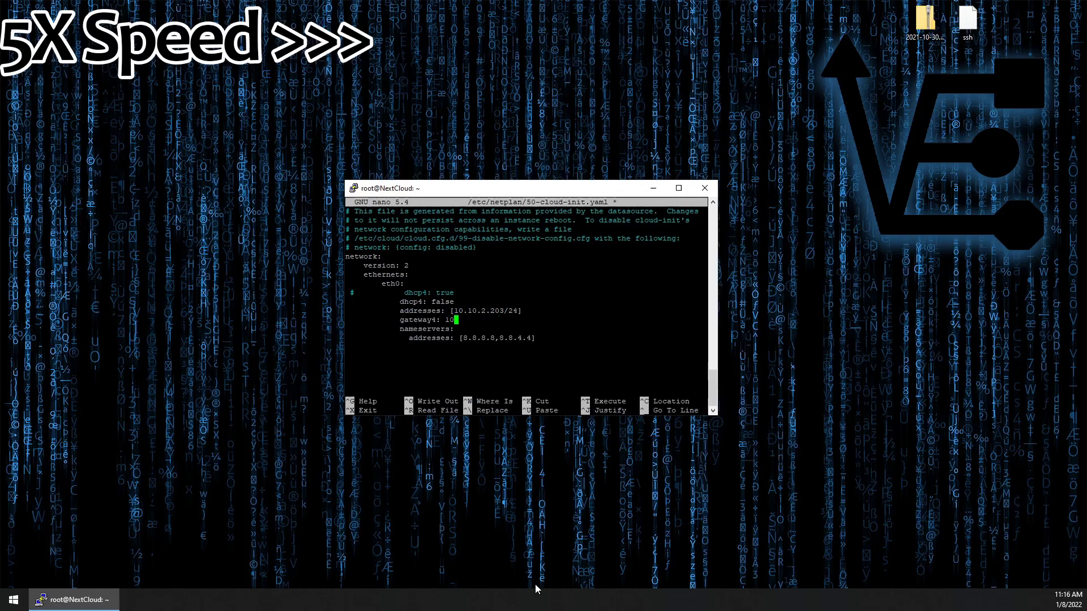
{"action": "type", "text": "0.2.1."}
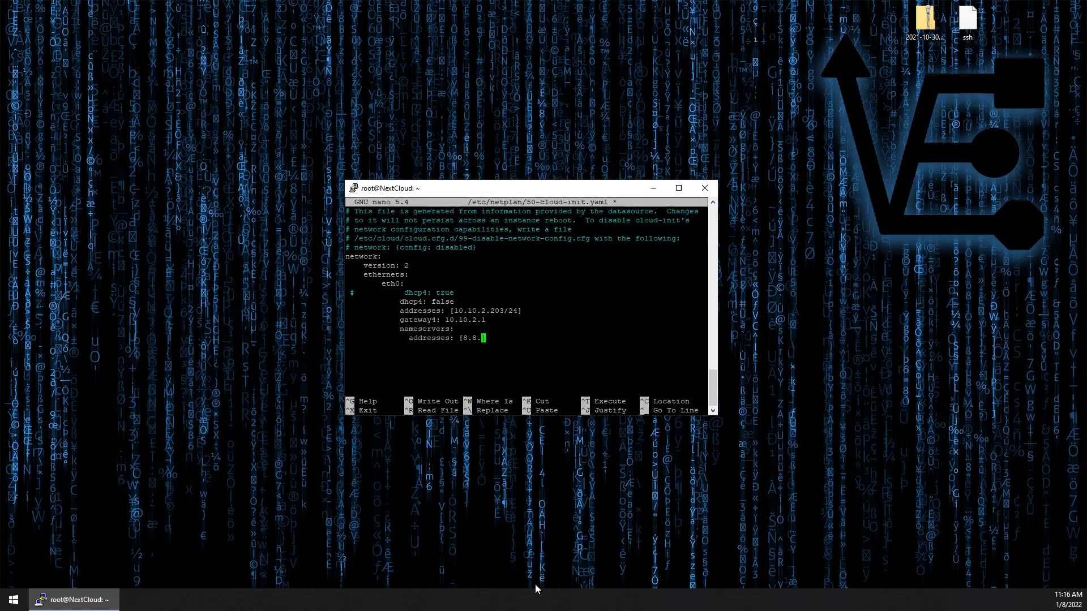
Replace the nameserver with 10.10.2.201 and save the netplan file.
{"action": "key", "text": "backspace"}
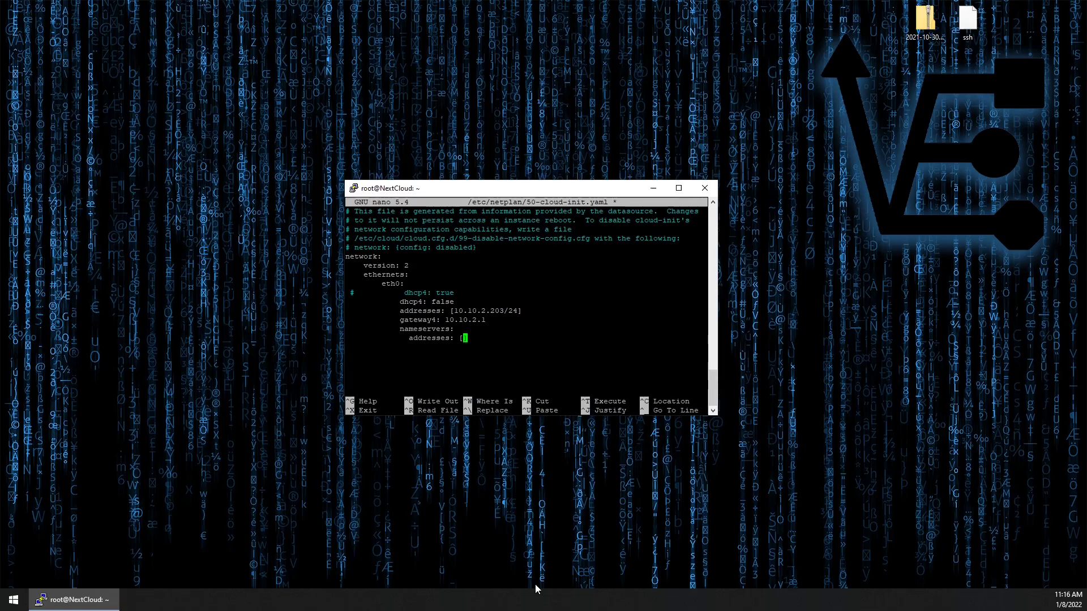
{"action": "type", "text": "10.10.2.201"}
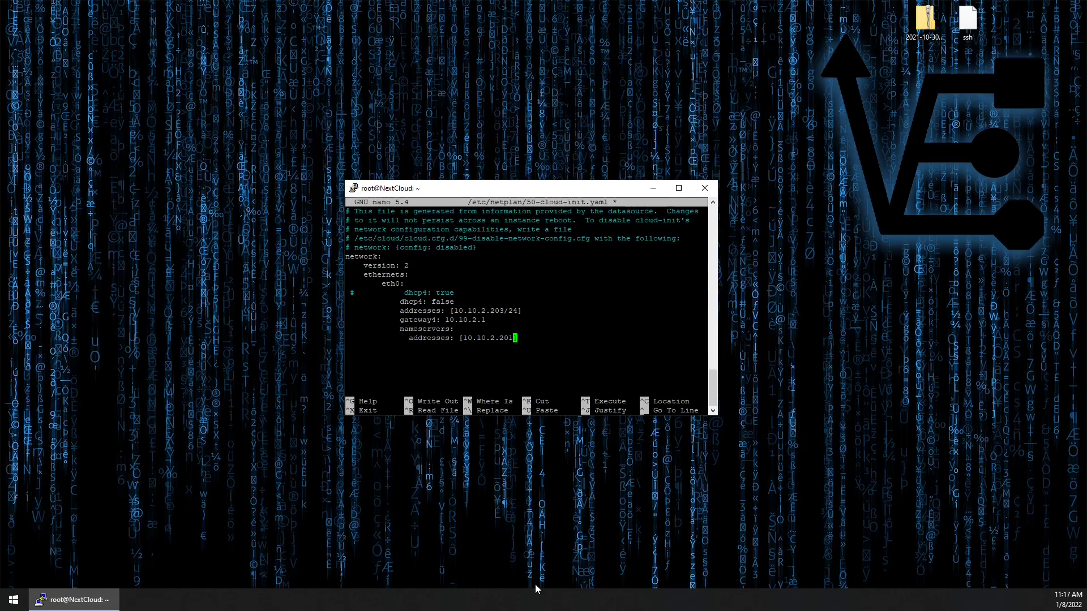
{"action": "key", "text": "ctrl+o"}
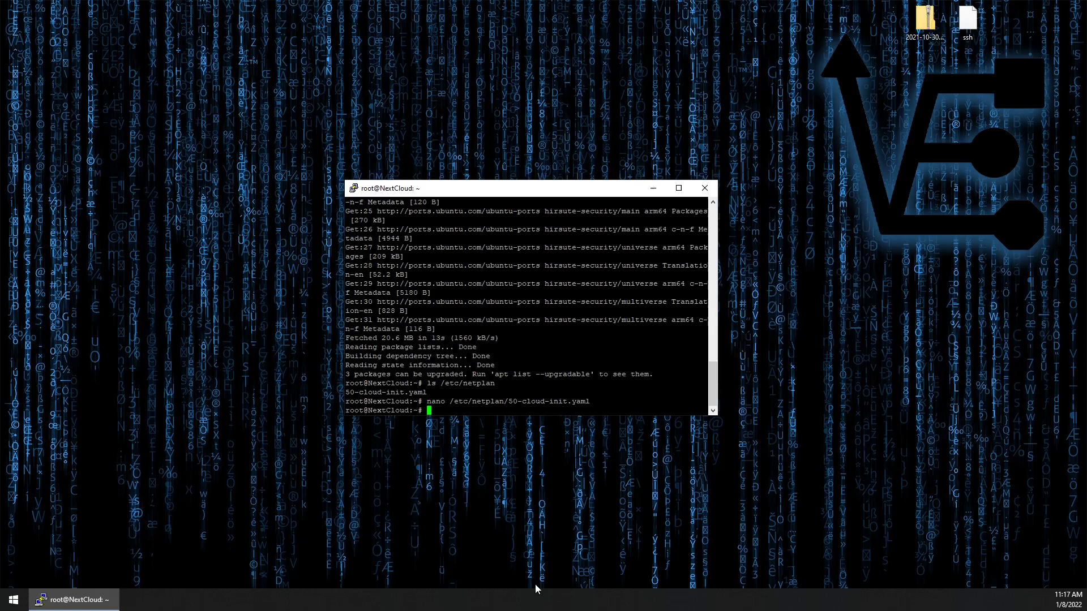
Apply netplan, confirm eth0 reports 10.10.2.203/24 with 'ip a', and install the nextcloud snap.
{"action": "type", "text": "netplan appl"}
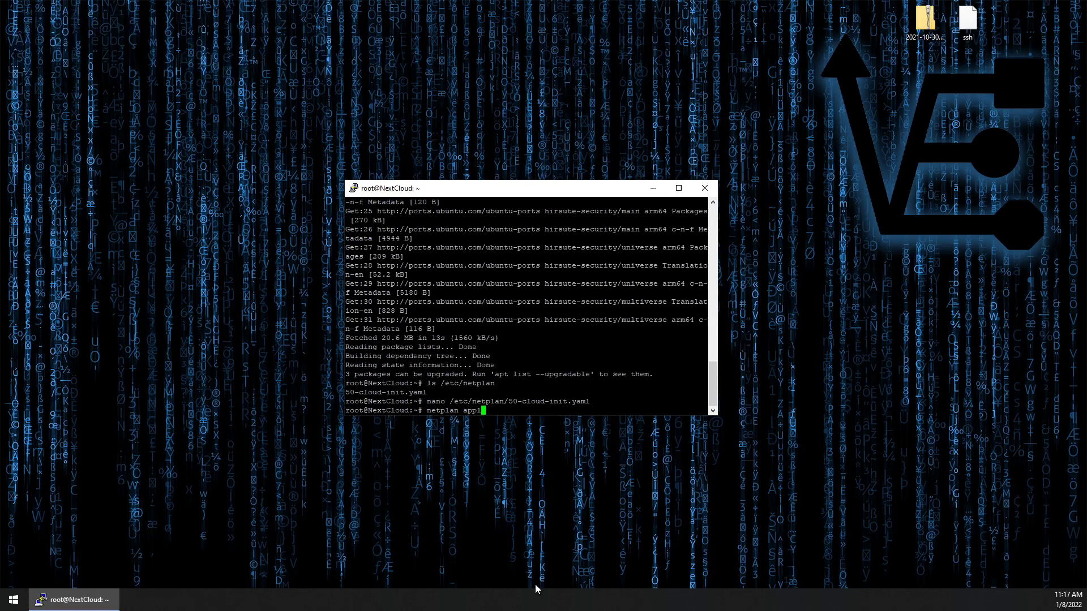
{"action": "type", "text": "y"}
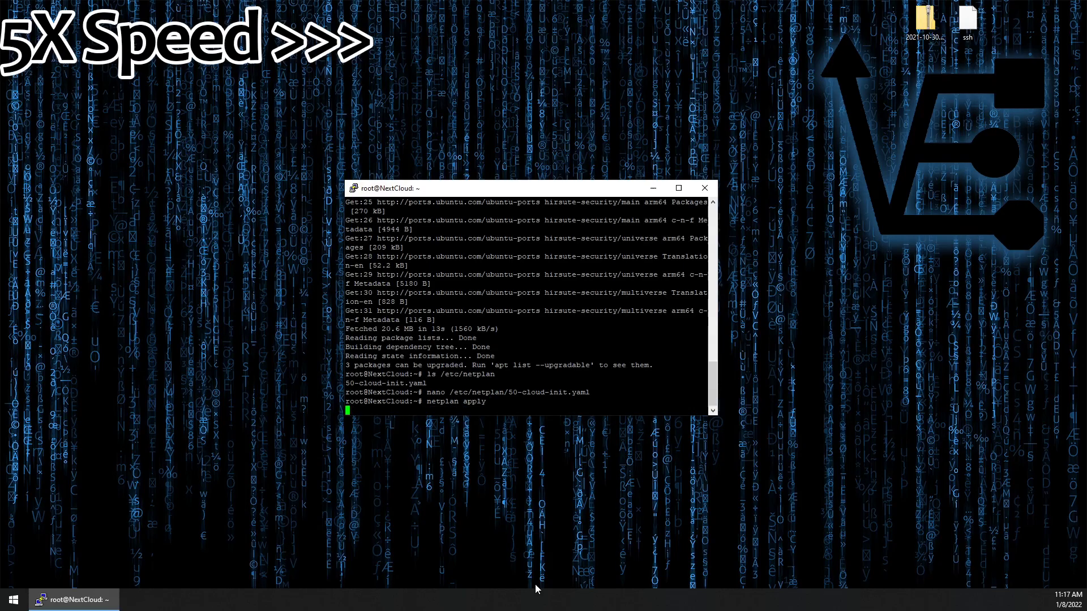
{"action": "type", "text": "ip address"}
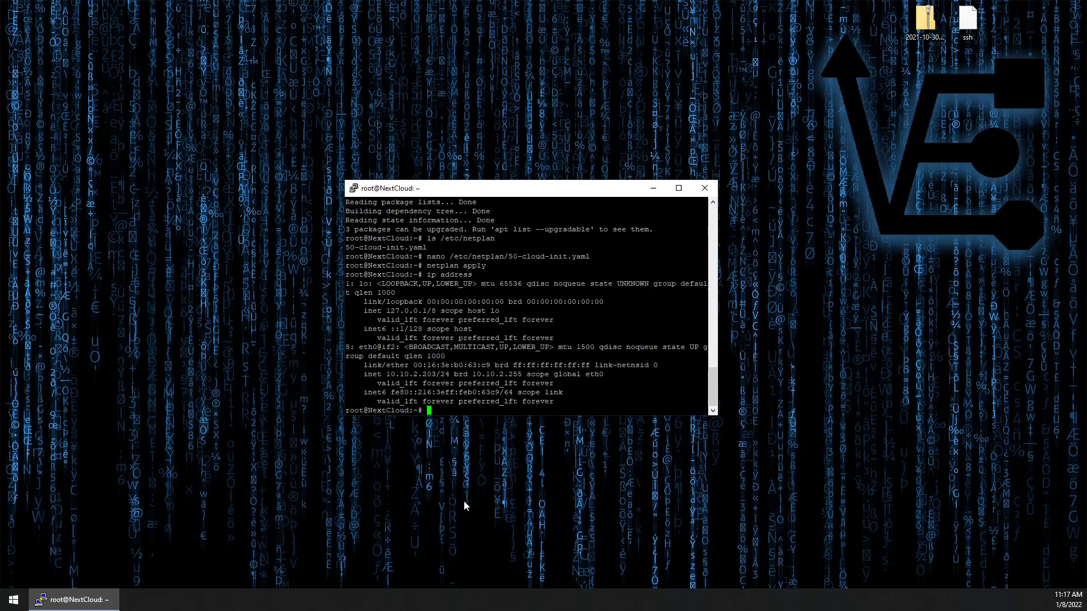
{"action": "double_click", "coordinate": [416, 375]}
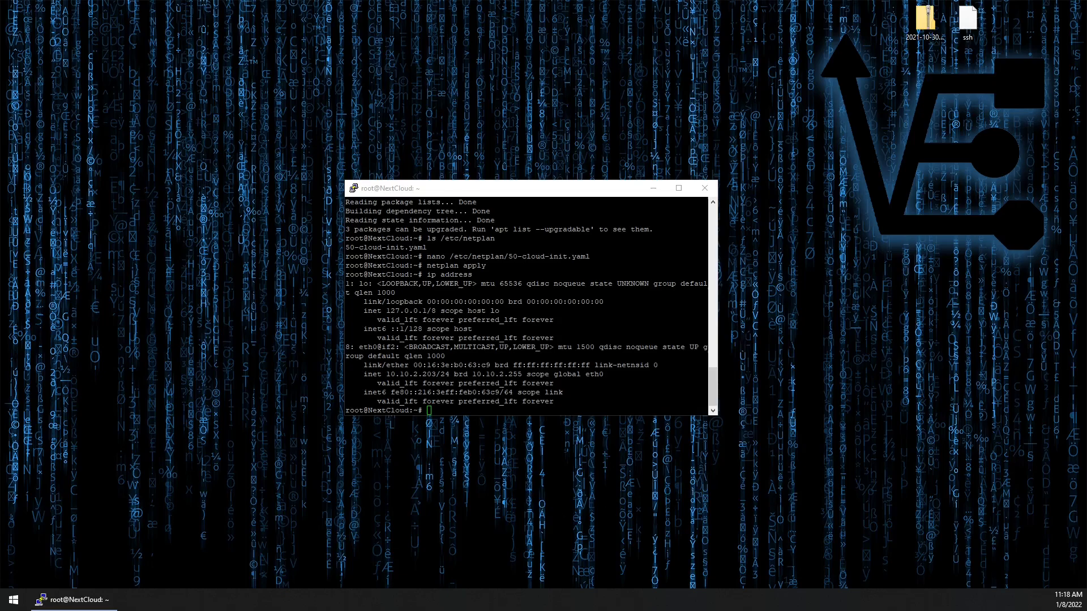
{"action": "type", "text": "snap install nextcloud"}
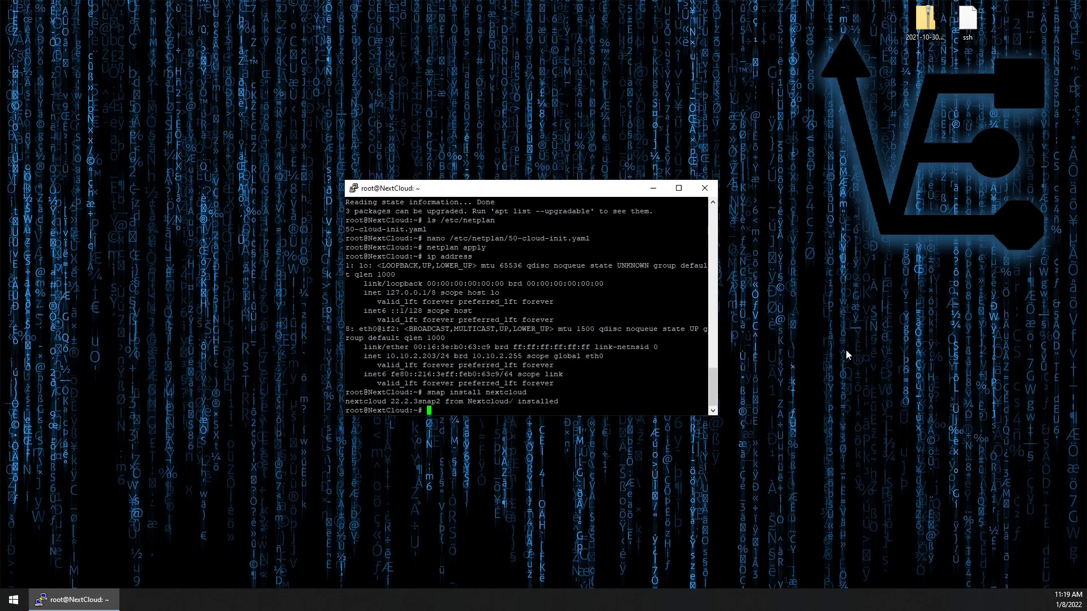
Run nextcloud.manual-install with a new admin username and password so setup reports success.
{"action": "type", "text": "nextcloud.manual-install"}
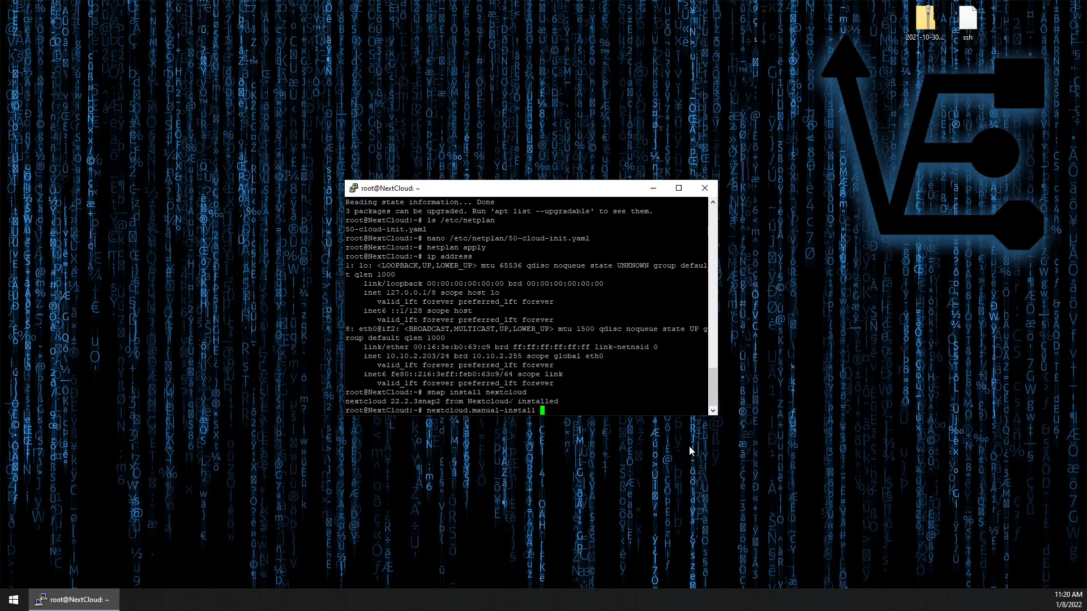
{"action": "type", "text": "ve"}
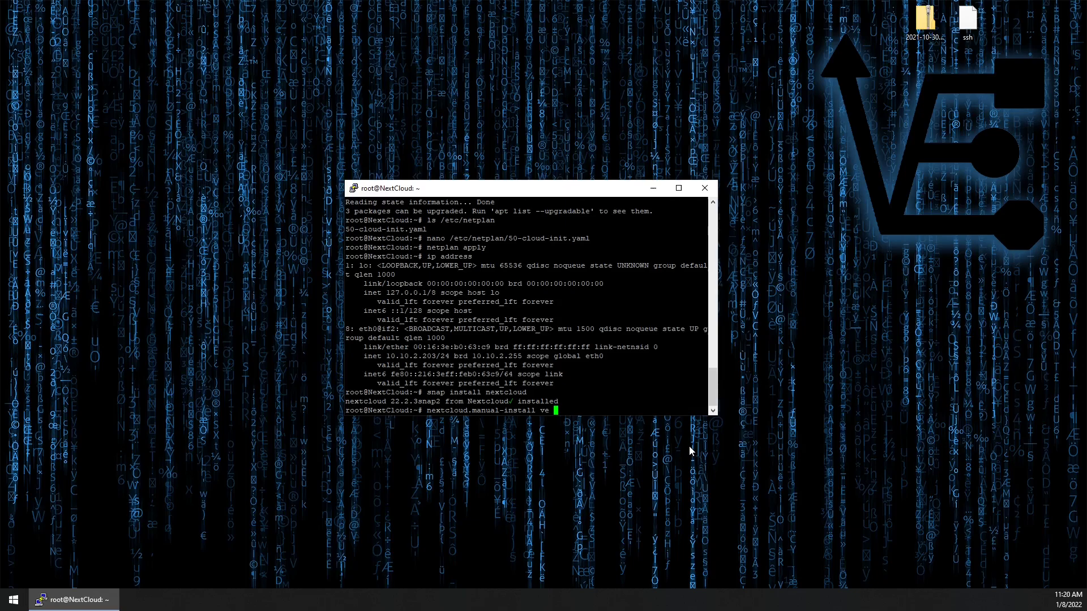
{"action": "type", "text": "v"}
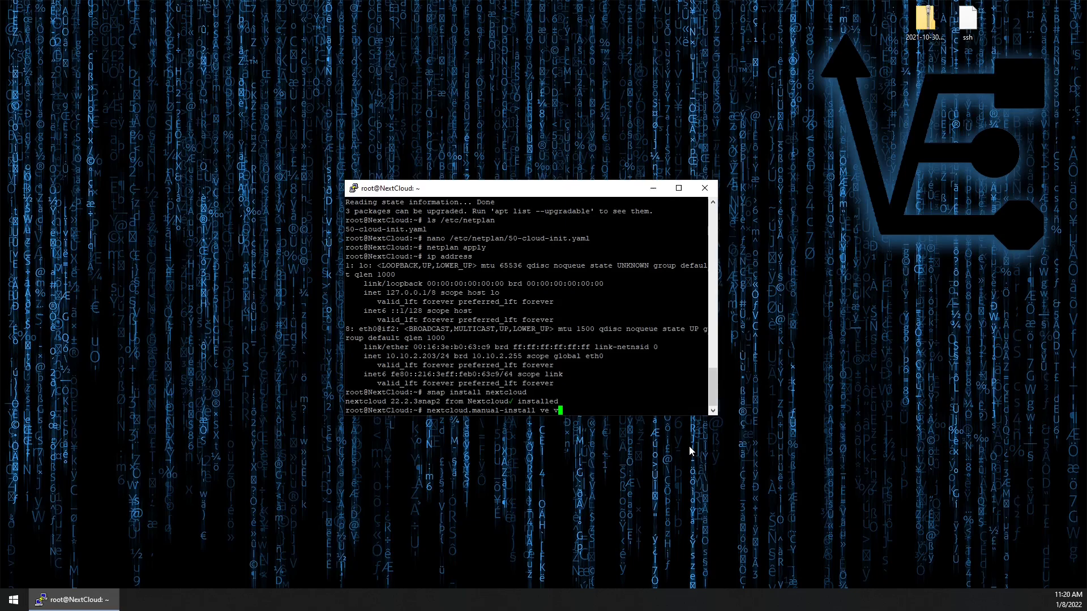
{"action": "type", "text": "ideo"}
{"action": "type", "text": "nextcloud.occ config:system:set trusted_domains 1 --value=10.1"}
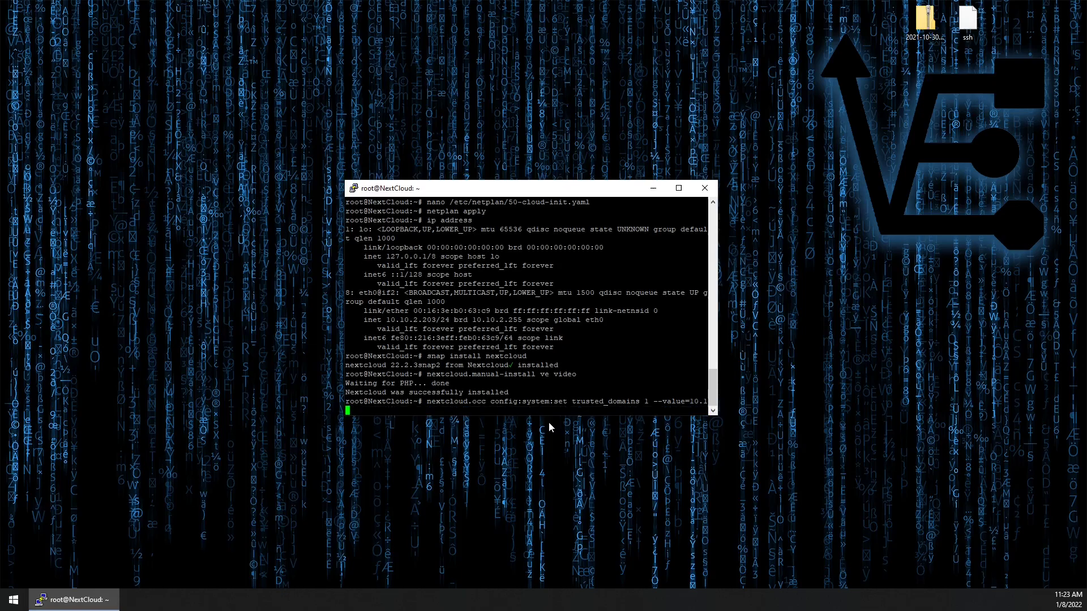
Set Nextcloud trusted_domains entry 1 to 10.10.2.203 with nextcloud.occ config:system:set.
{"action": "type", "text": "0.2."}
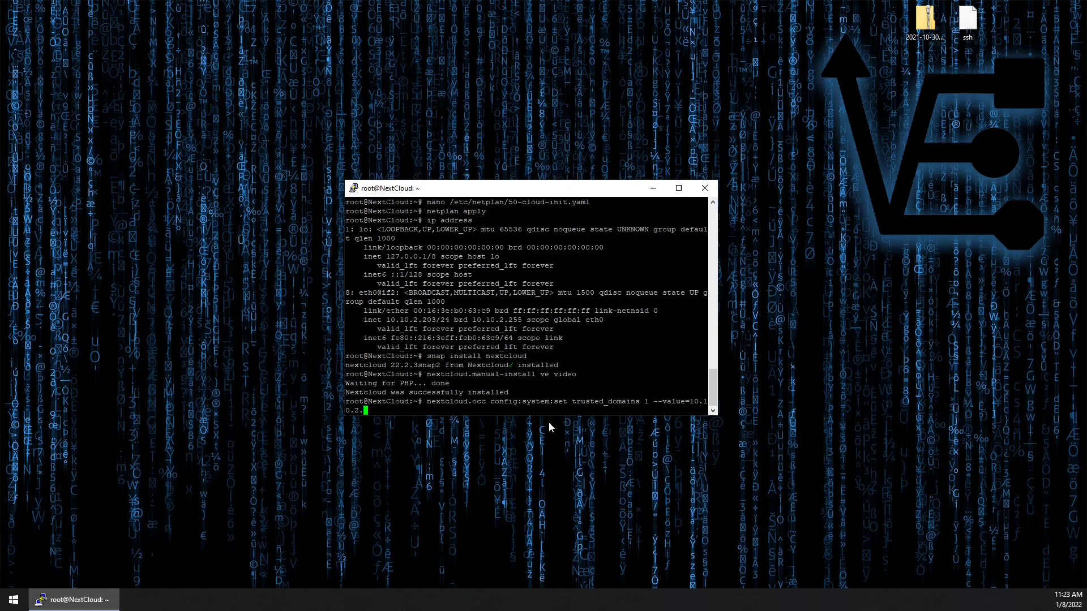
{"action": "type", "text": "203"}
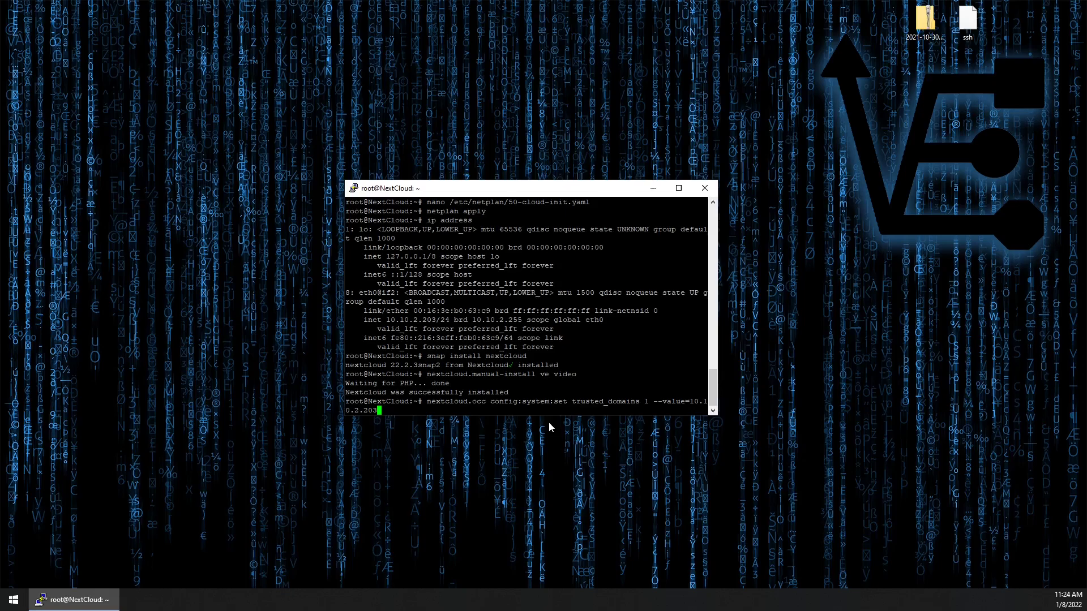
{"action": "key", "text": "Return"}
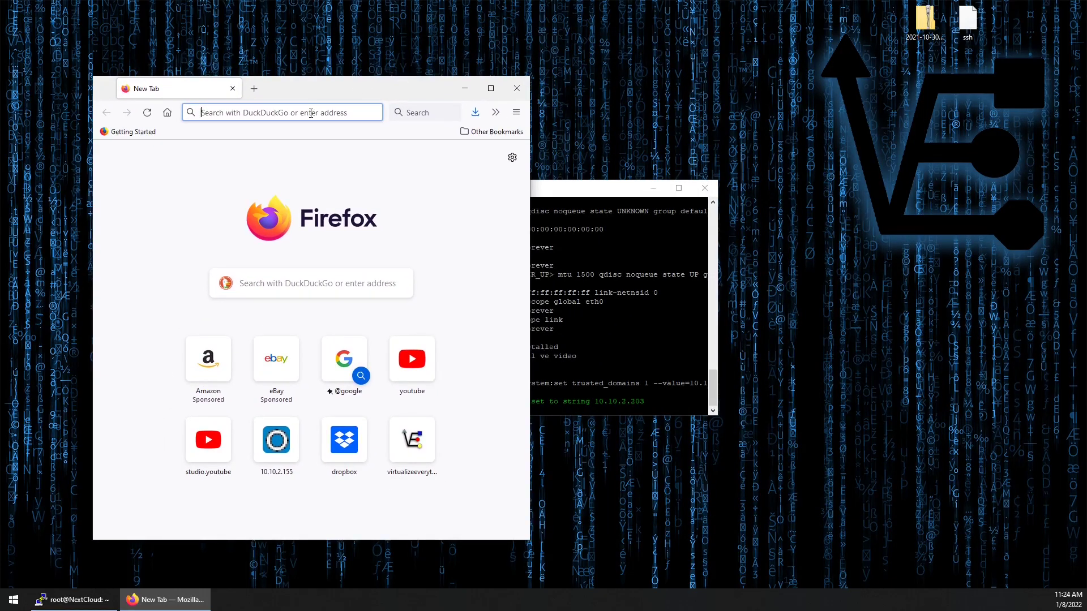
Browse to the Nextcloud server at 10.10.2.203 in Firefox.
{"action": "type", "text": "10.10.2.13:8006/"}
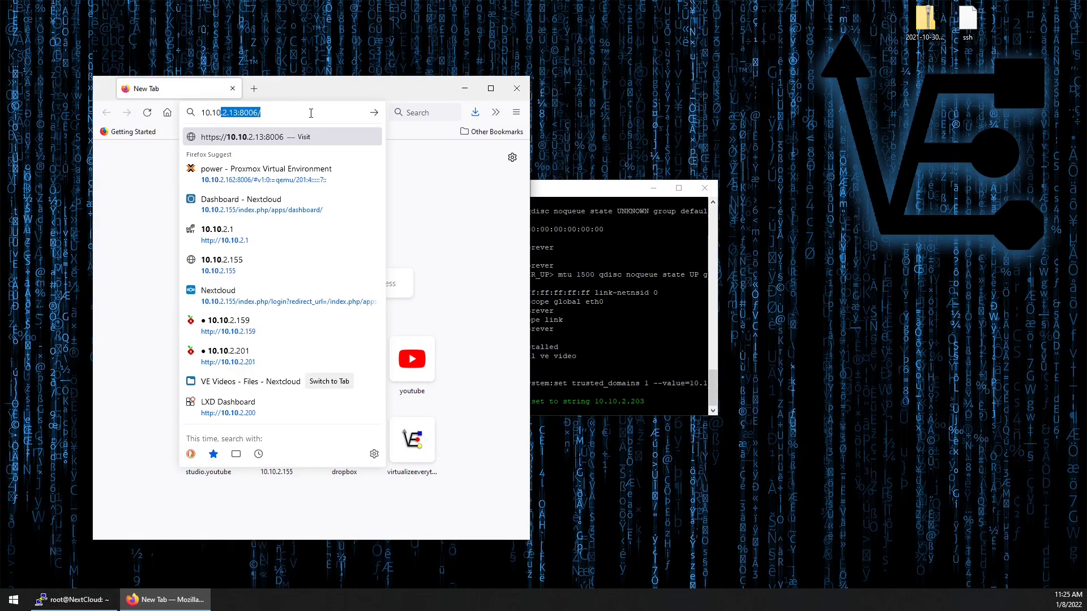
{"action": "type", "text": "10.10.2.203"}
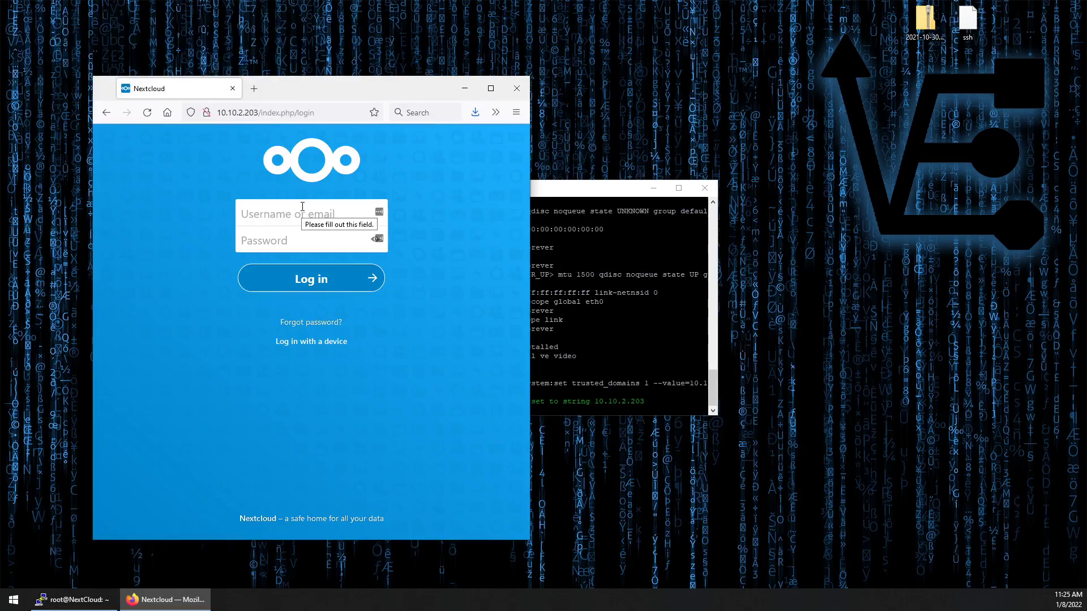
Sign in with the admin username and password to reach the Nextcloud dashboard.
{"action": "type", "text": "ver"}
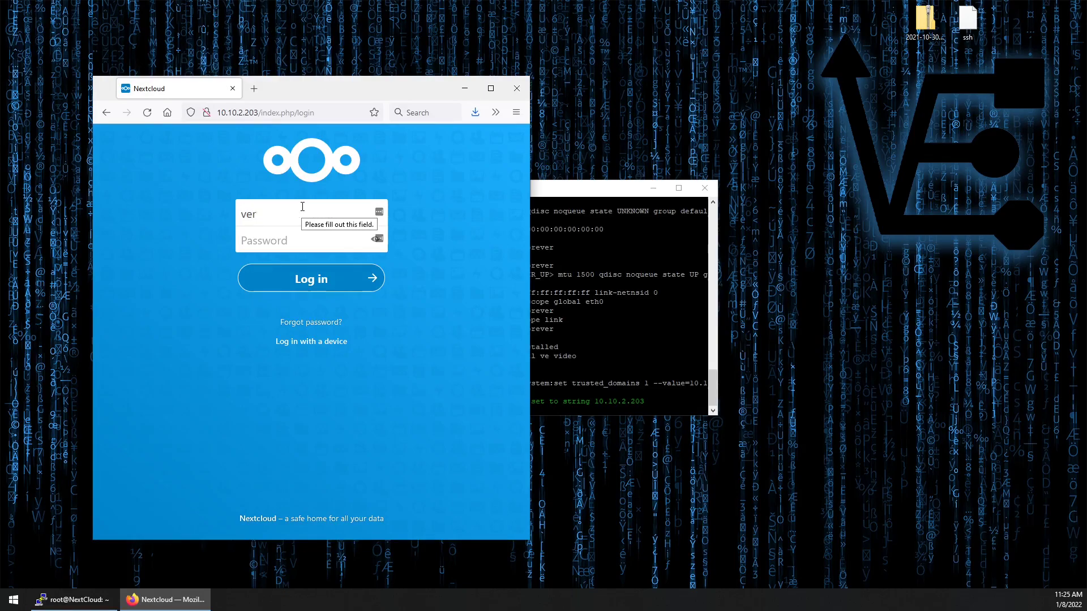
{"action": "key", "text": "Backspace"}
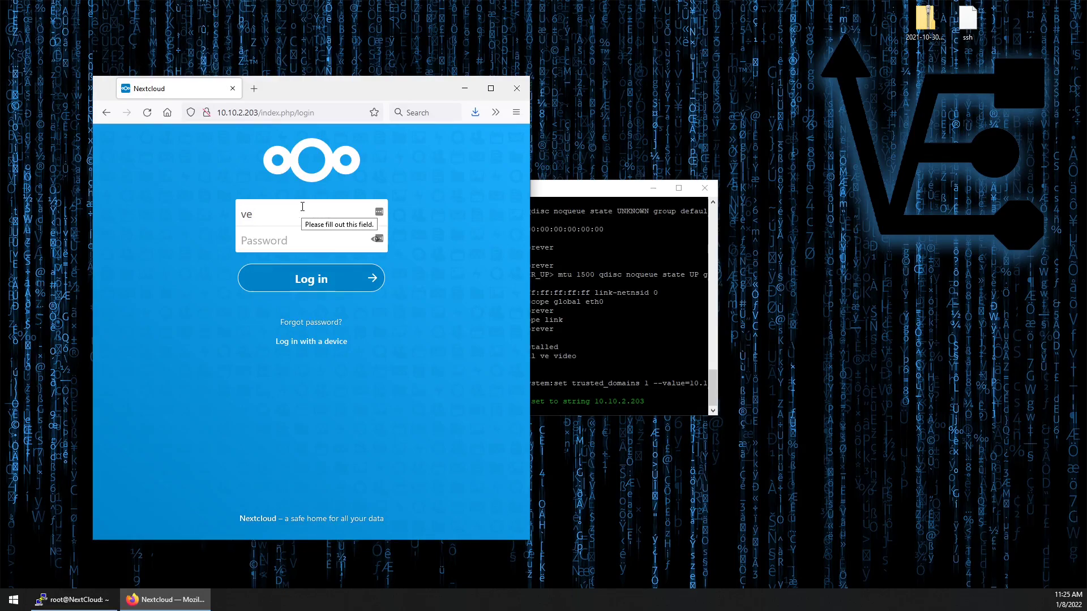
{"action": "left_click", "coordinate": [311, 278]}
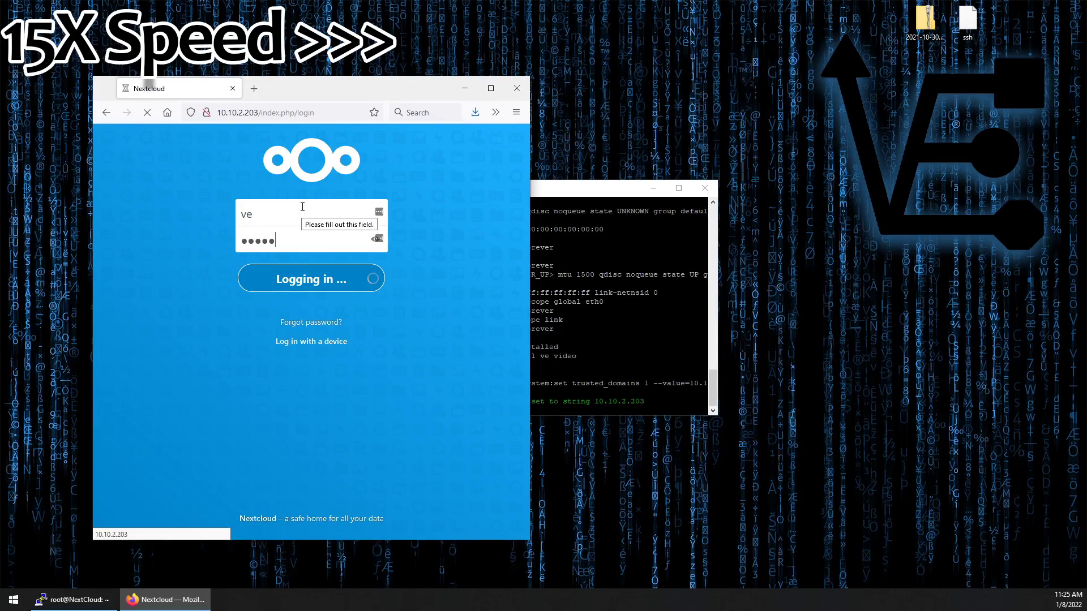
{"action": "left_click", "coordinate": [310, 278]}
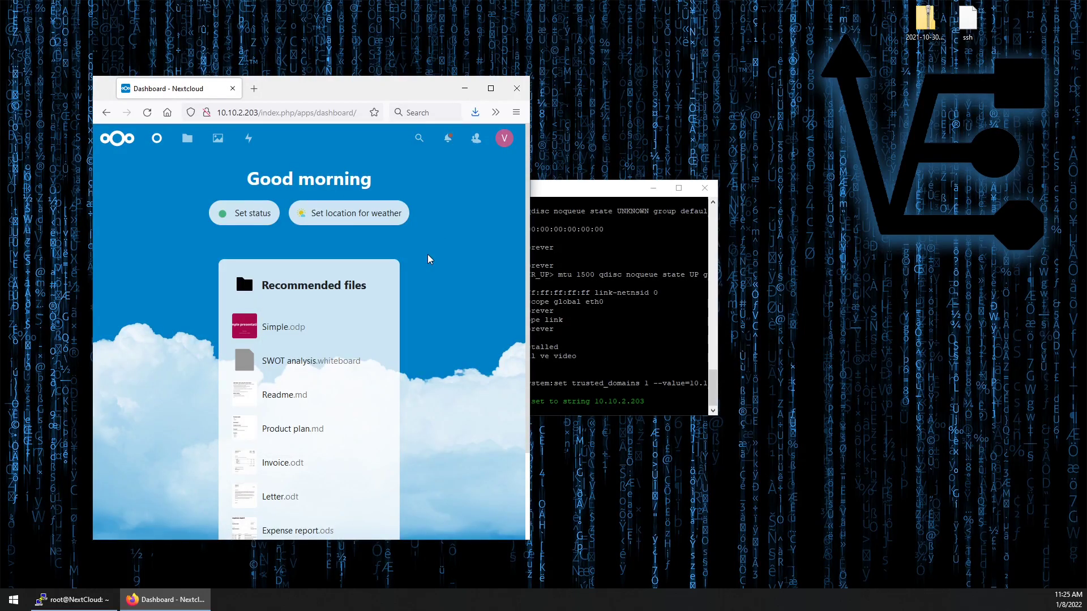